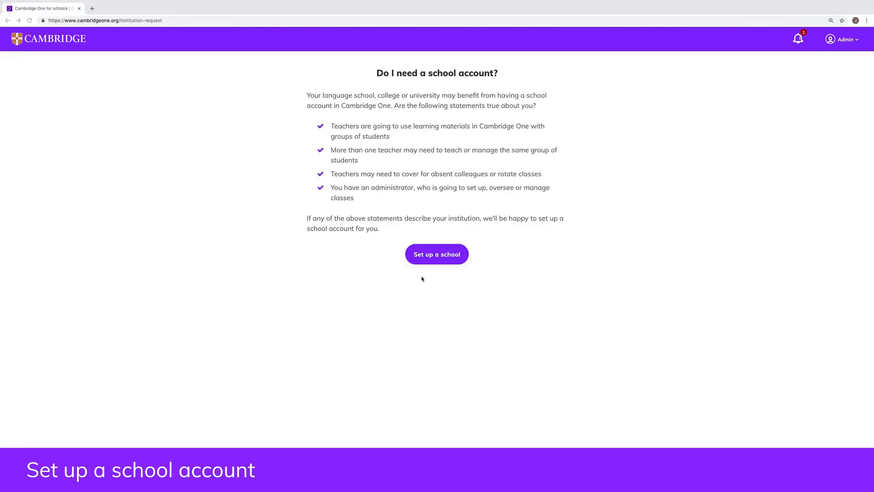
Step: Start setting up a school, pass the administrator explanation, and choose the school type
{"action": "left_click", "coordinate": [436, 254]}
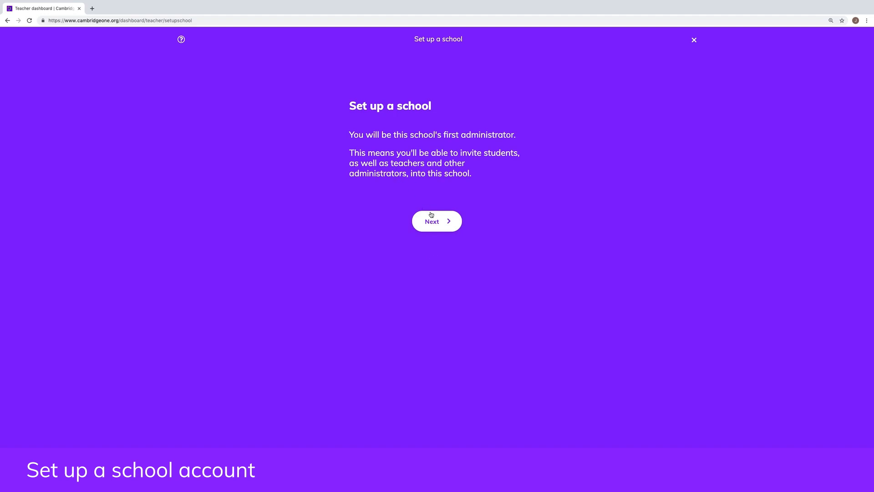
{"action": "left_click", "coordinate": [436, 221]}
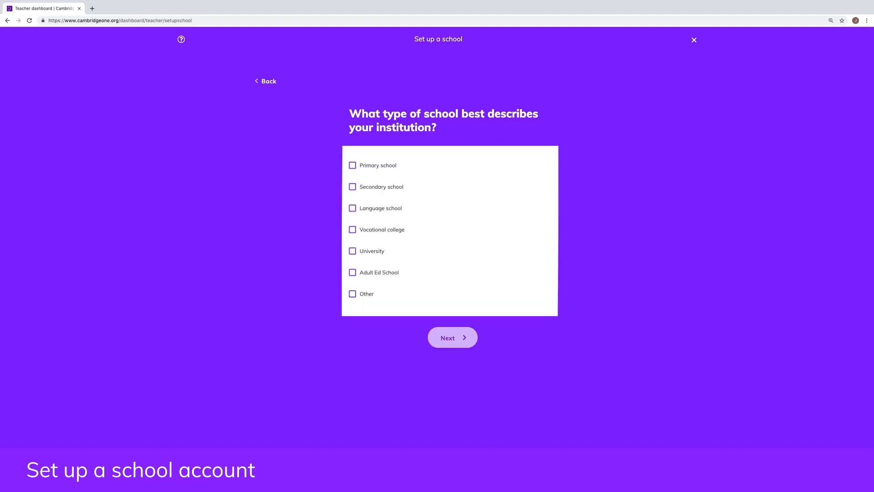
{"action": "left_click", "coordinate": [452, 338]}
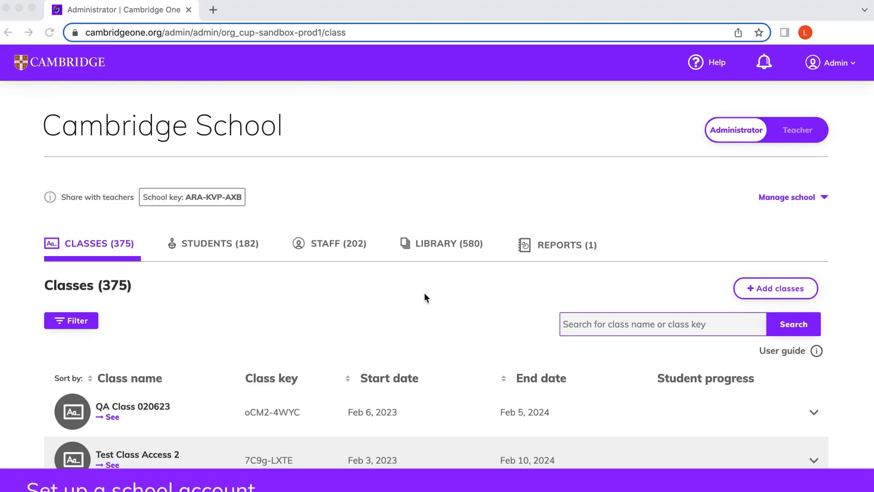
Step: Open the first listed teacher's profile from the school's Staff list
{"action": "scroll", "scroll_direction": "down", "scroll_amount": 3}
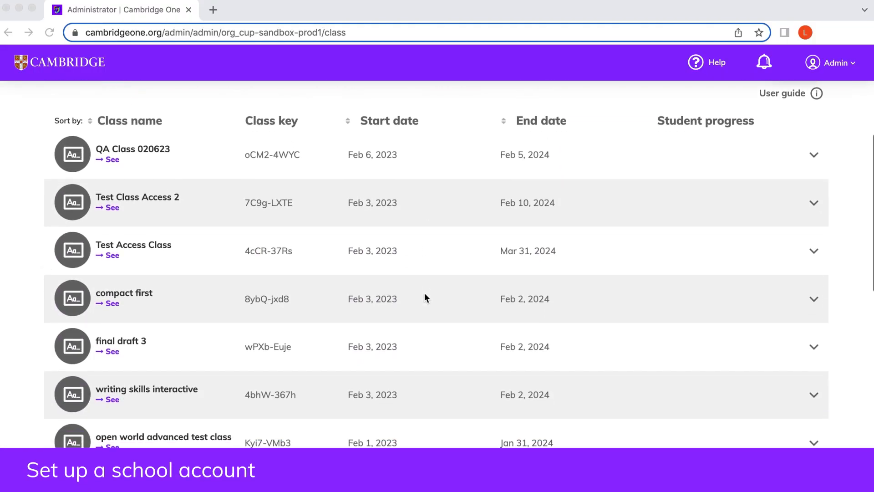
{"action": "scroll", "scroll_direction": "up", "scroll_amount": 3}
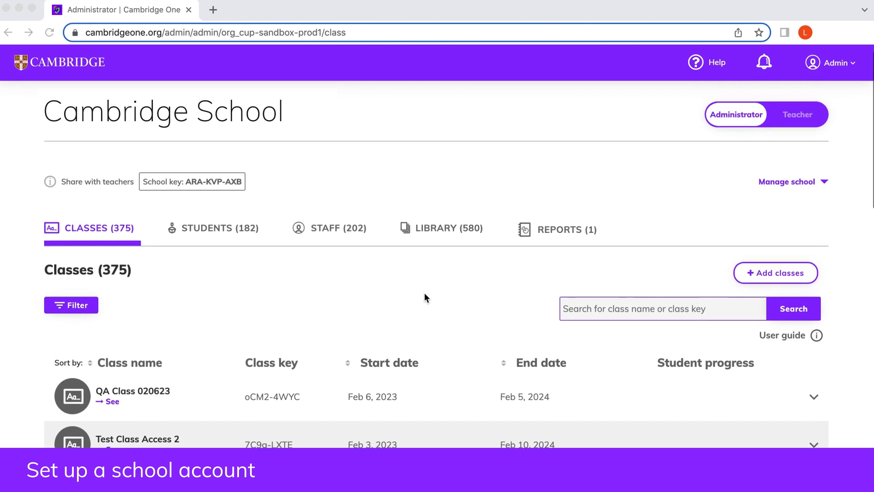
{"action": "mouse_move", "coordinate": [341, 232]}
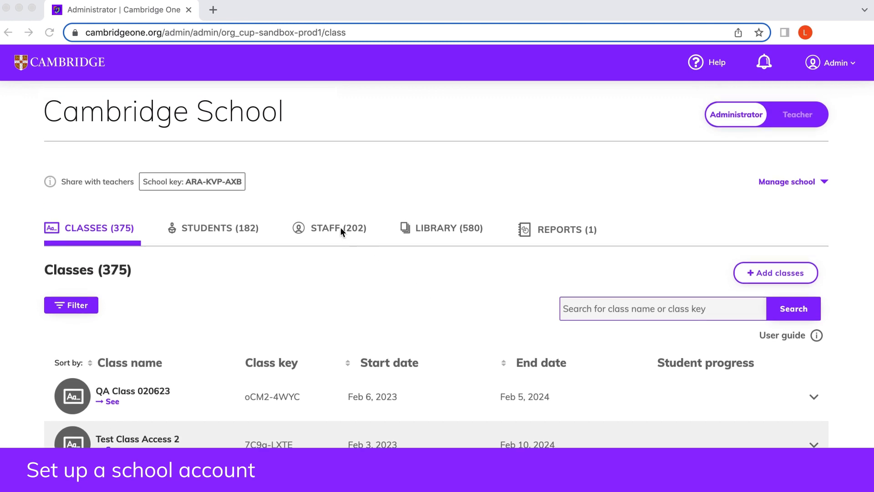
{"action": "left_click", "coordinate": [339, 228]}
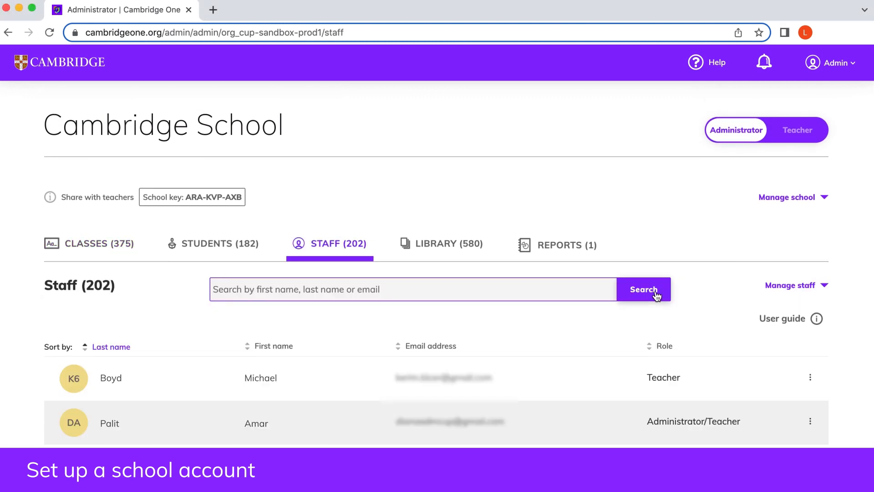
{"action": "mouse_move", "coordinate": [798, 372]}
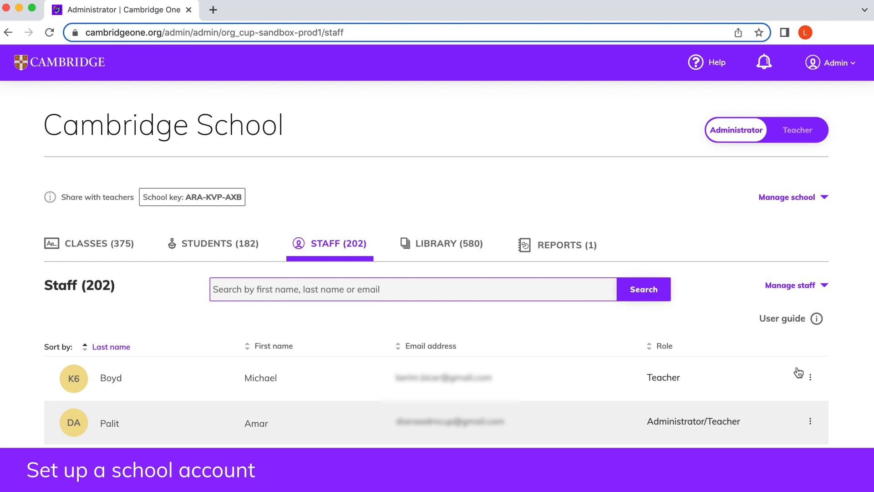
{"action": "left_click", "coordinate": [810, 377]}
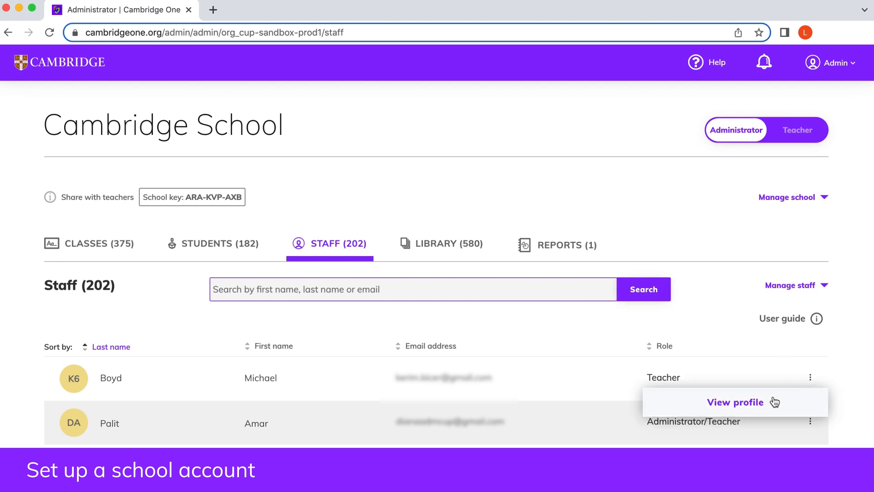
{"action": "left_click", "coordinate": [736, 402]}
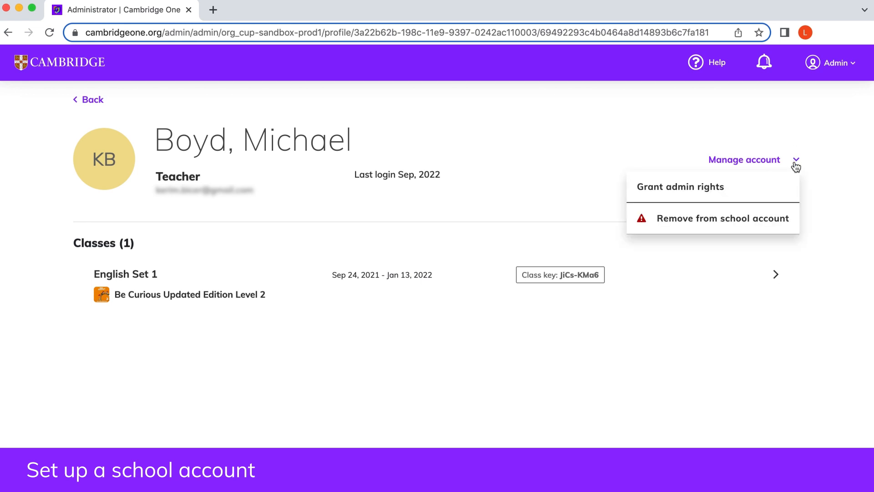
{"action": "mouse_move", "coordinate": [736, 190]}
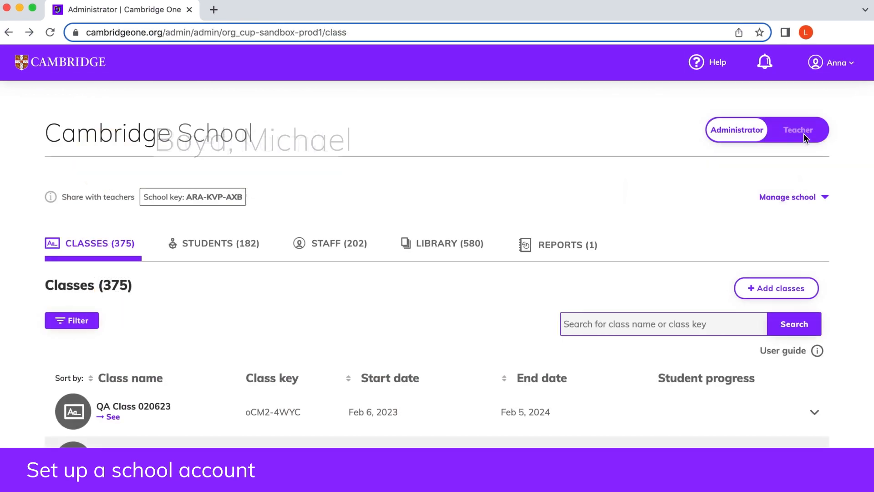
Step: Switch to the Teacher dashboard and scroll through its classes
{"action": "left_click", "coordinate": [798, 130]}
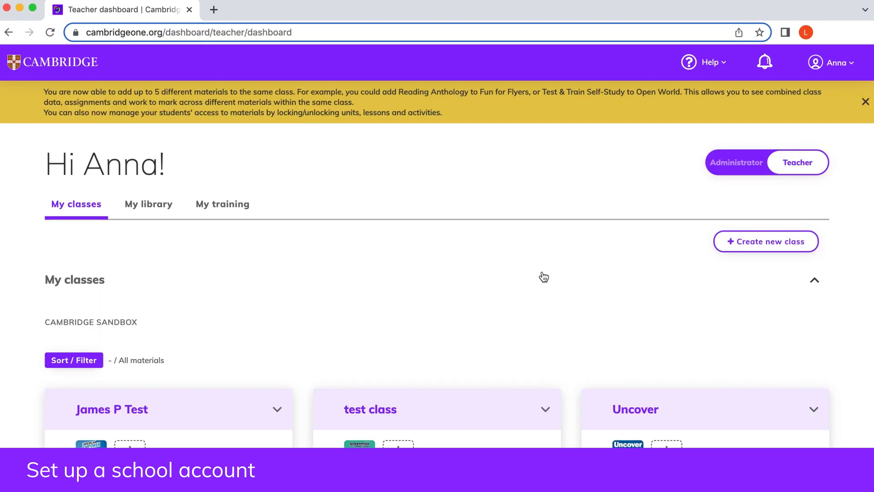
{"action": "scroll", "scroll_direction": "down", "scroll_amount": 3}
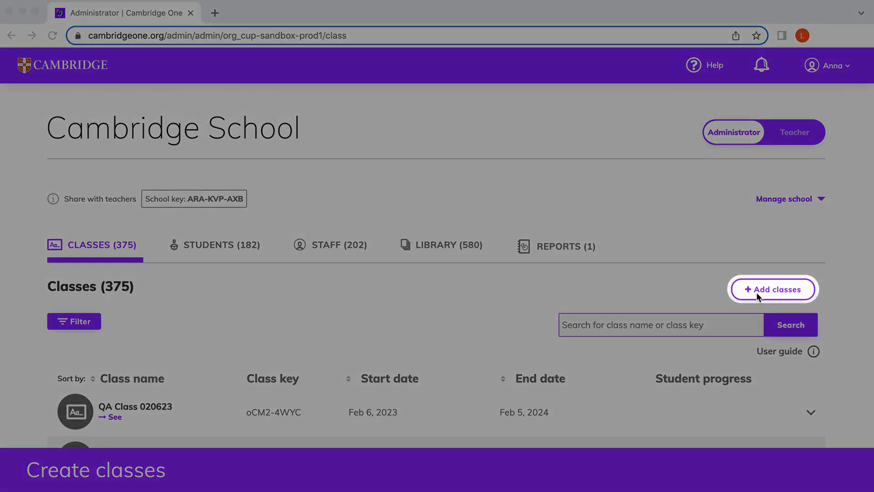
Step: Add a class named 'English set 3' and pick its start date from the calendar
{"action": "left_click", "coordinate": [773, 289]}
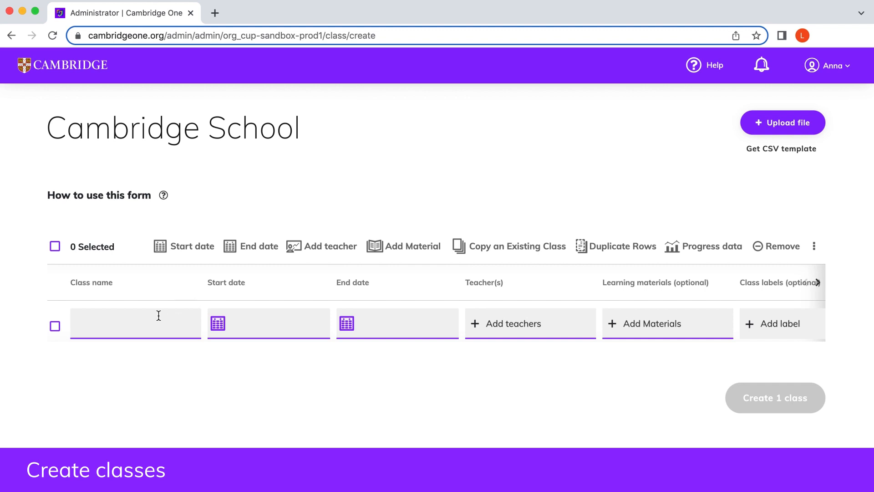
{"action": "type", "text": "English set 3"}
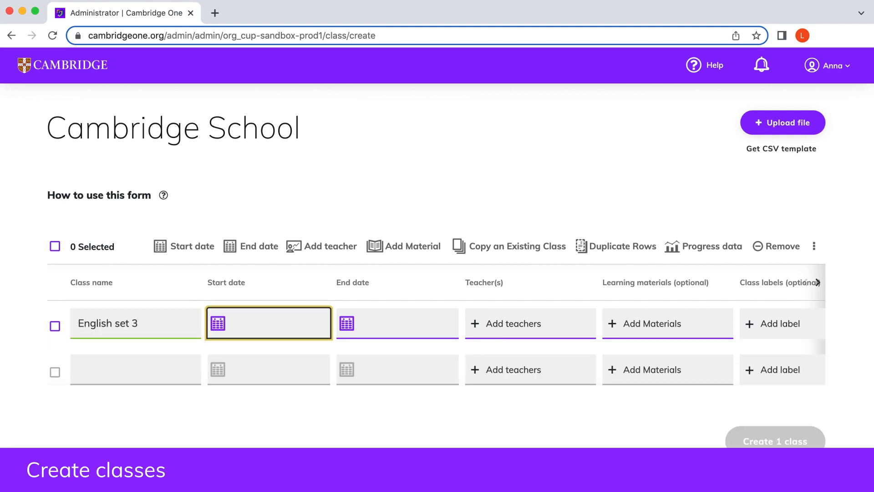
{"action": "left_click", "coordinate": [216, 323]}
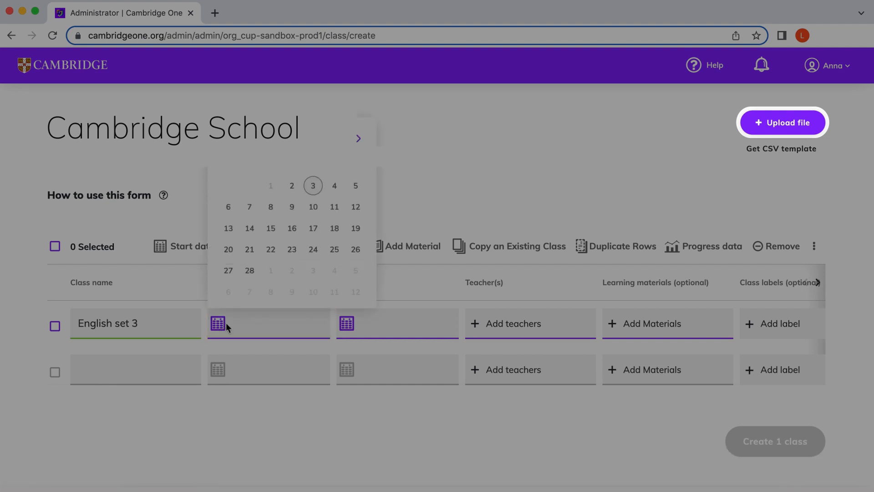
{"action": "left_click", "coordinate": [228, 249]}
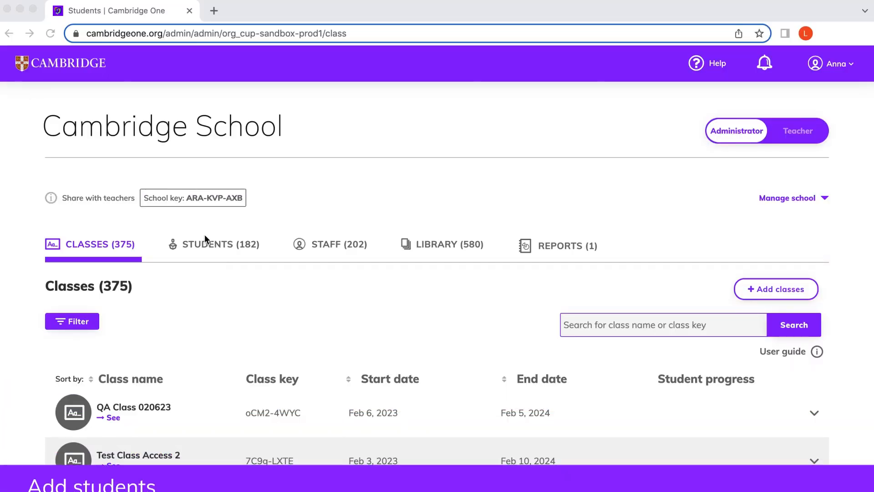
Step: Start adding existing adult students to classes and enter an email beginning 'cambridge.d'
{"action": "left_click", "coordinate": [221, 244]}
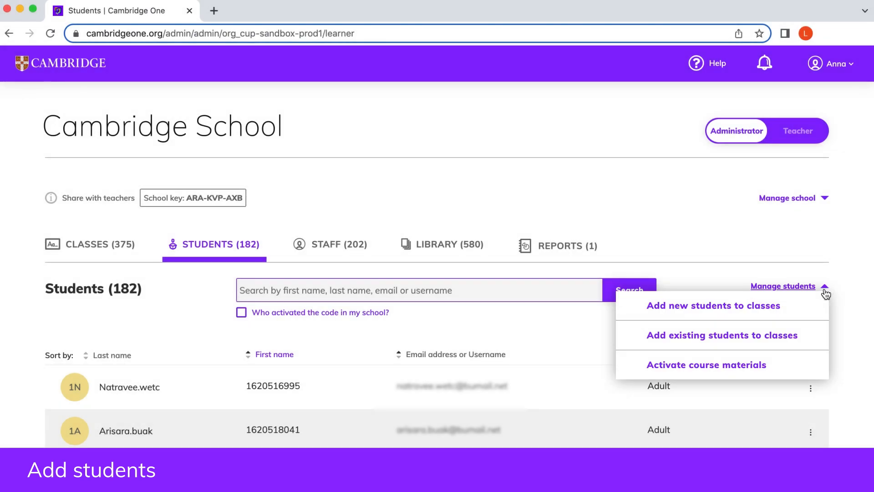
{"action": "mouse_move", "coordinate": [818, 329]}
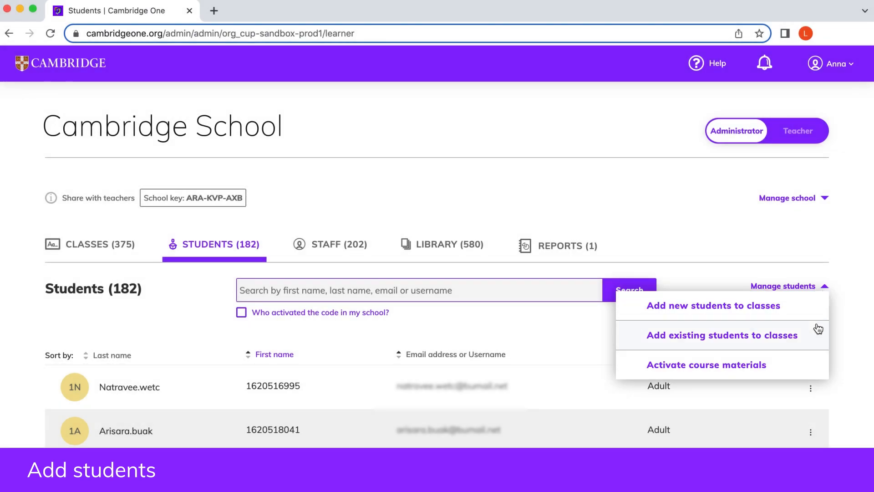
{"action": "left_click", "coordinate": [721, 335]}
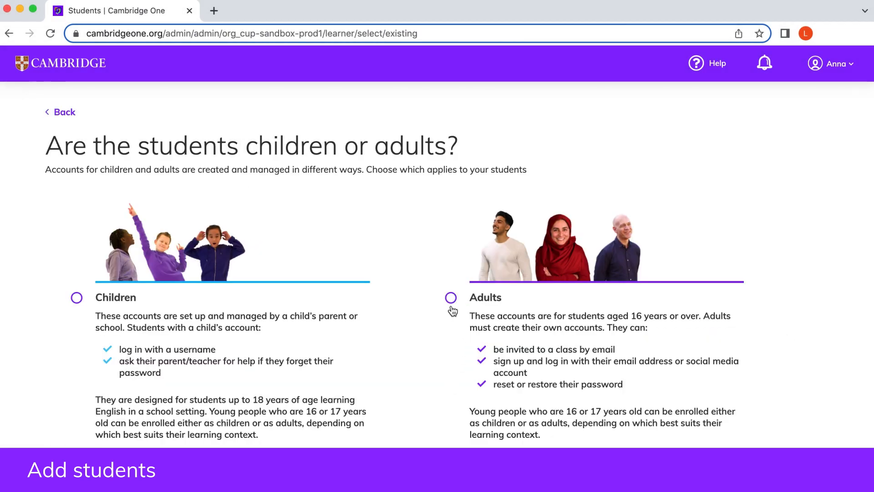
{"action": "left_click", "coordinate": [450, 298]}
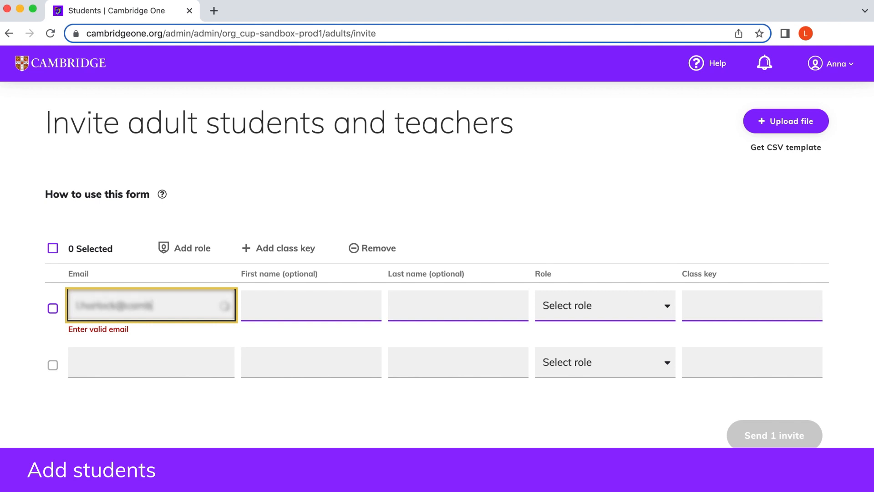
{"action": "type", "text": "cambridge.d"}
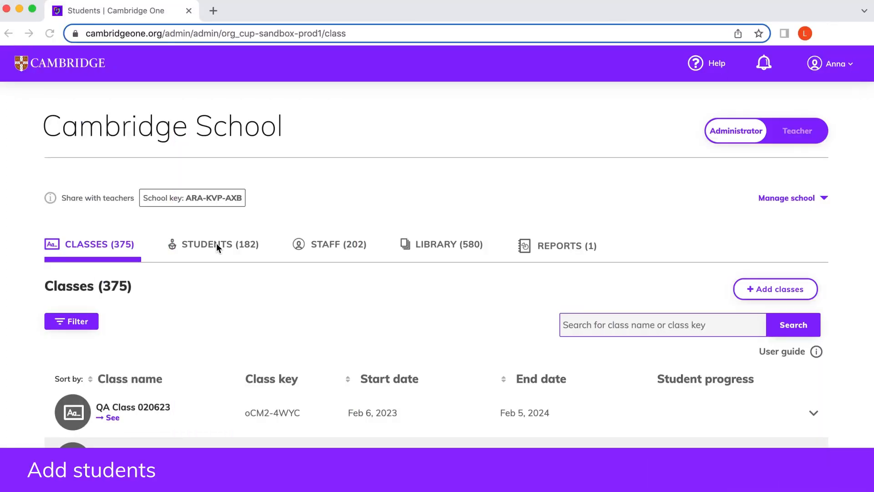
Step: From Students, add new child students and reach the CSV account-creation form
{"action": "left_click", "coordinate": [219, 244]}
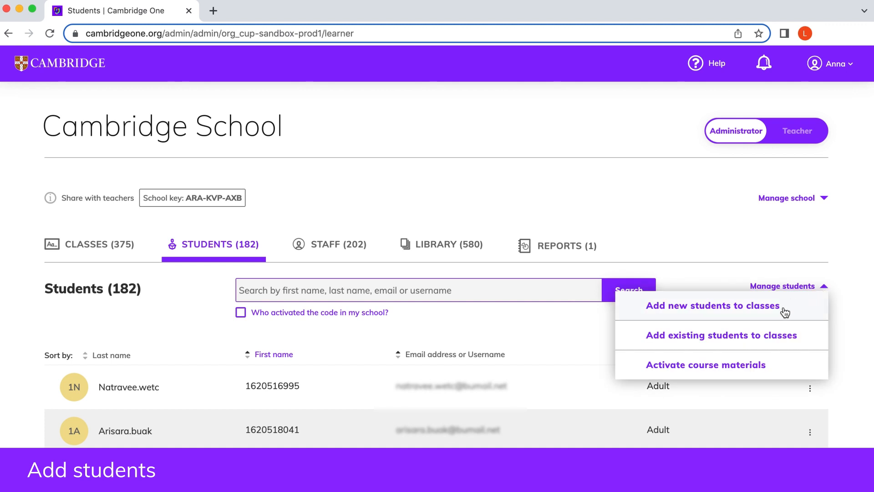
{"action": "left_click", "coordinate": [711, 306]}
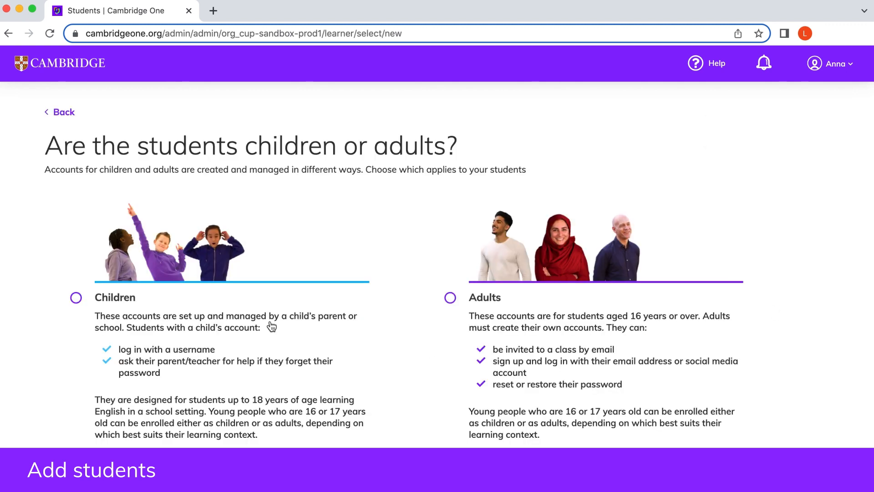
{"action": "left_click", "coordinate": [75, 297]}
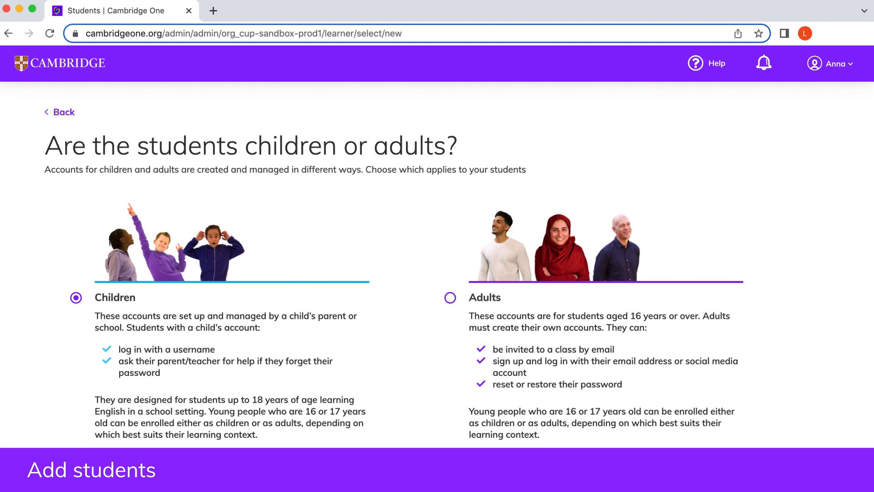
{"action": "left_click", "coordinate": [91, 470]}
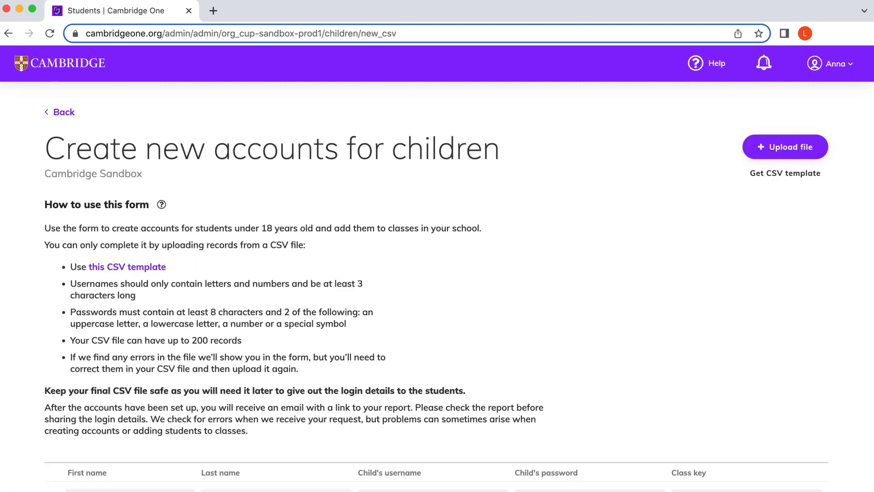
{"action": "mouse_move", "coordinate": [698, 405]}
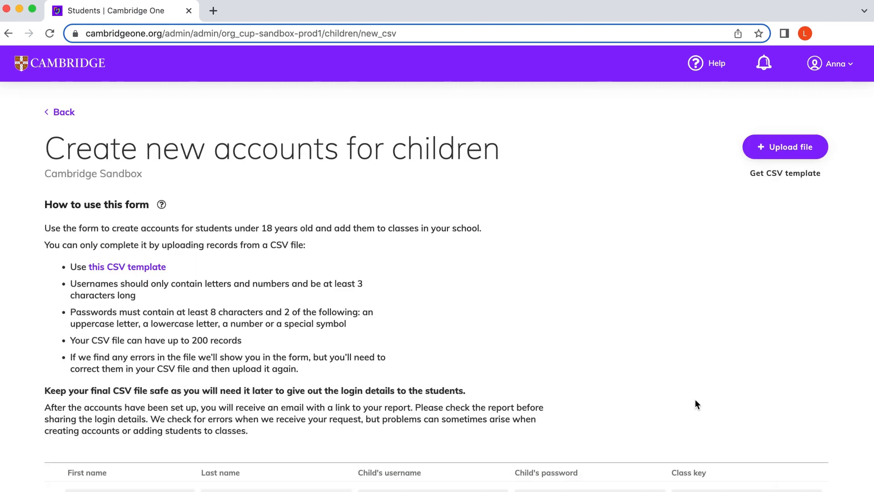
{"action": "scroll", "scroll_direction": "down", "scroll_amount": 3}
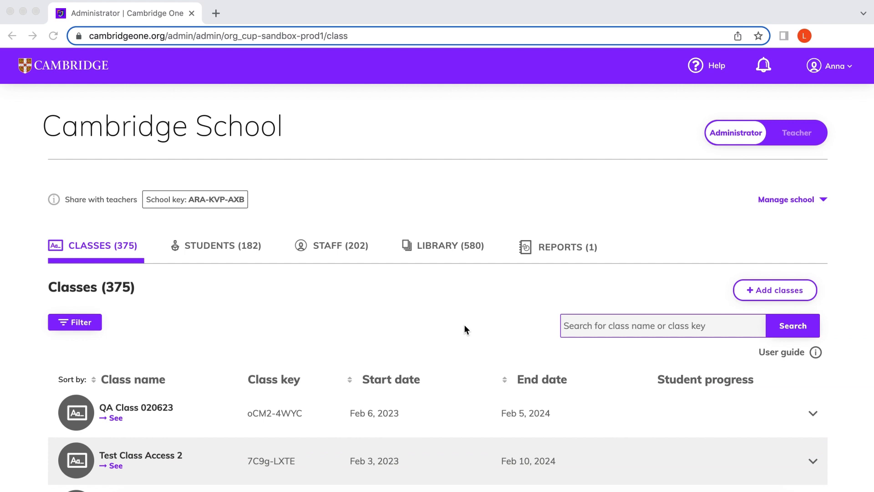
Step: Open QA Class 020623's details and start adding a teacher to it
{"action": "scroll", "scroll_direction": "down", "scroll_amount": 3}
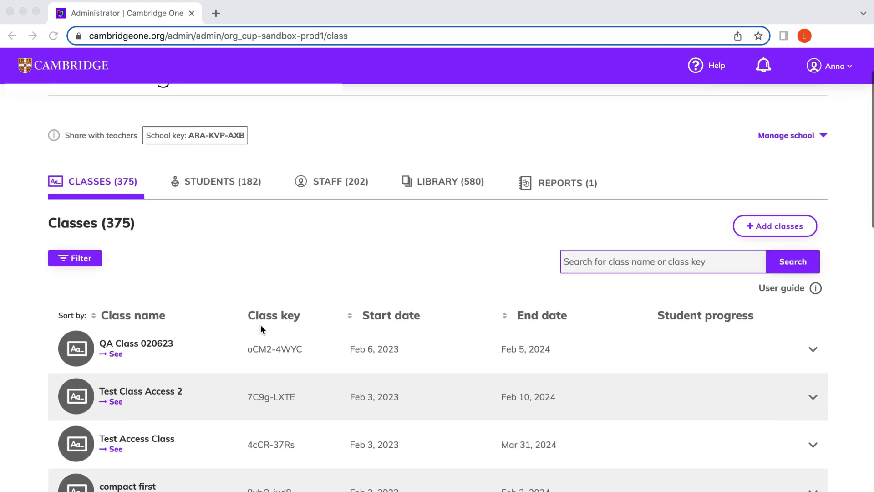
{"action": "scroll", "scroll_direction": "up", "scroll_amount": 3}
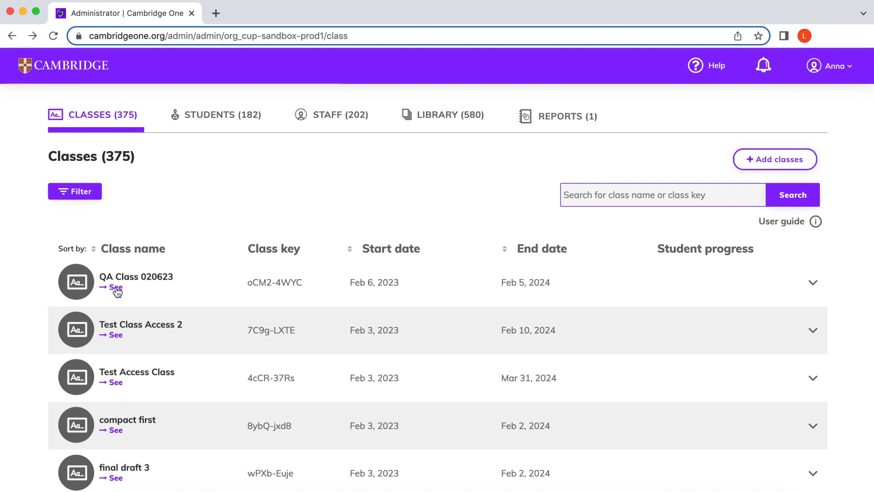
{"action": "left_click", "coordinate": [113, 288]}
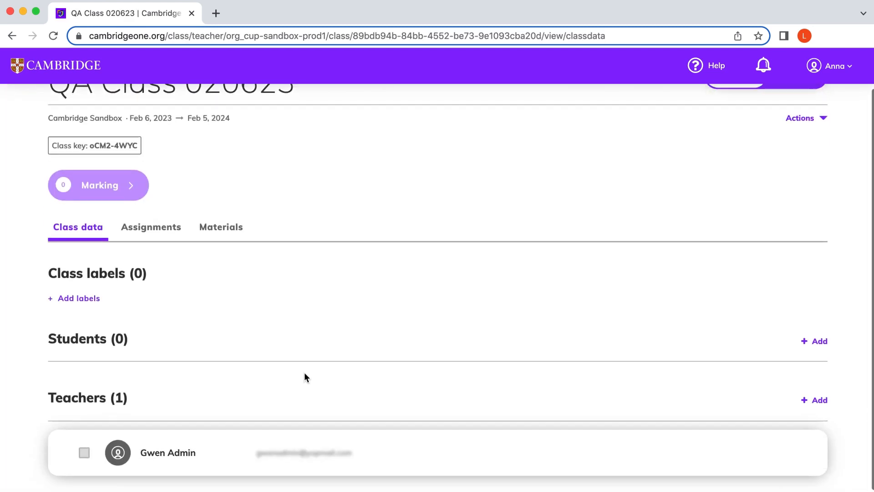
{"action": "scroll", "scroll_direction": "down", "scroll_amount": 3}
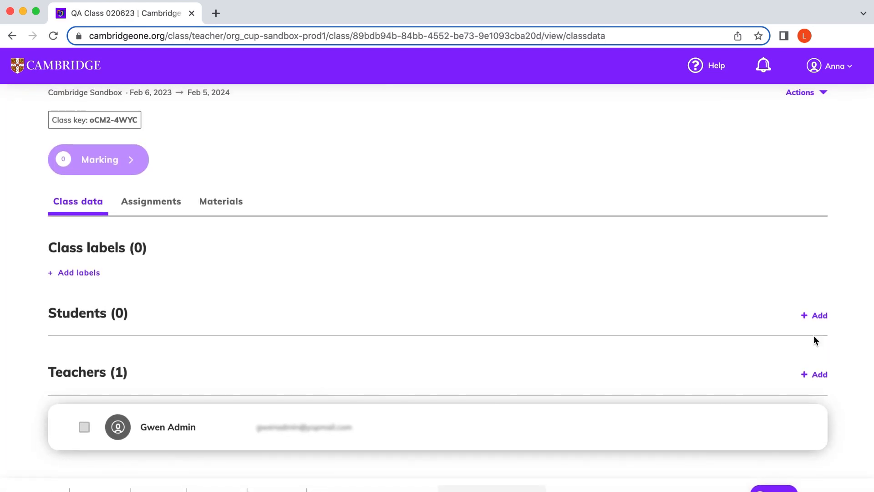
{"action": "mouse_move", "coordinate": [818, 374]}
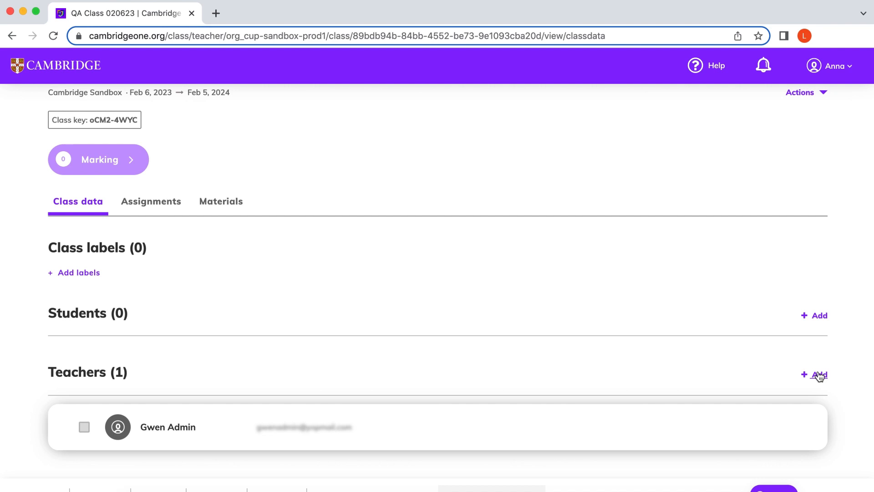
{"action": "left_click", "coordinate": [816, 374]}
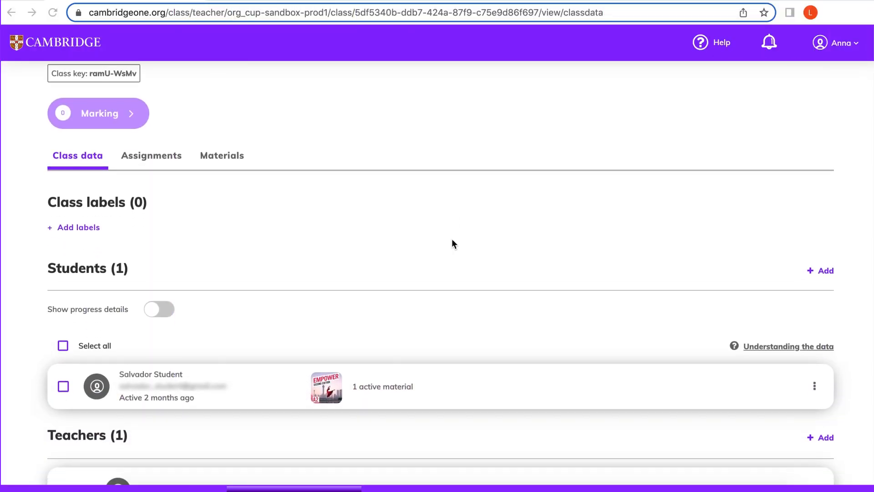
Step: Scroll to the class's Students section to mark its only student for removal
{"action": "scroll", "scroll_direction": "down", "scroll_amount": 3}
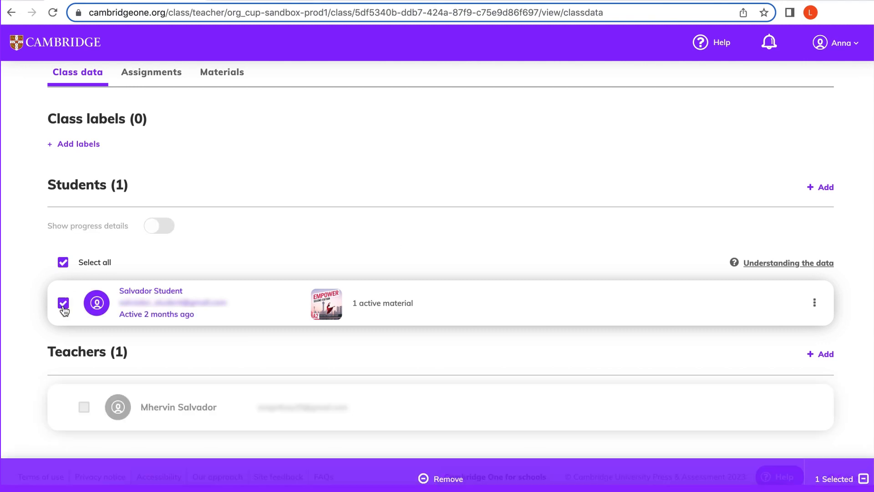
{"action": "mouse_move", "coordinate": [177, 320]}
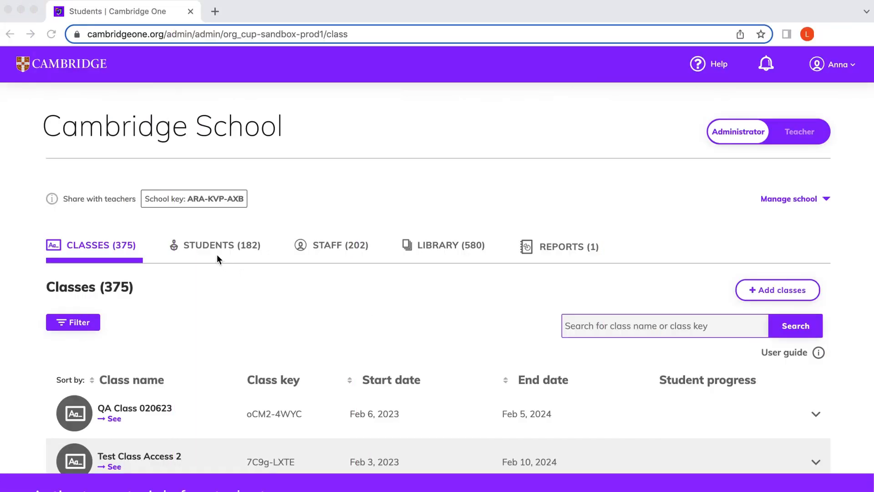
Step: Open the account options menu for a child student in the school's Students list
{"action": "left_click", "coordinate": [221, 245]}
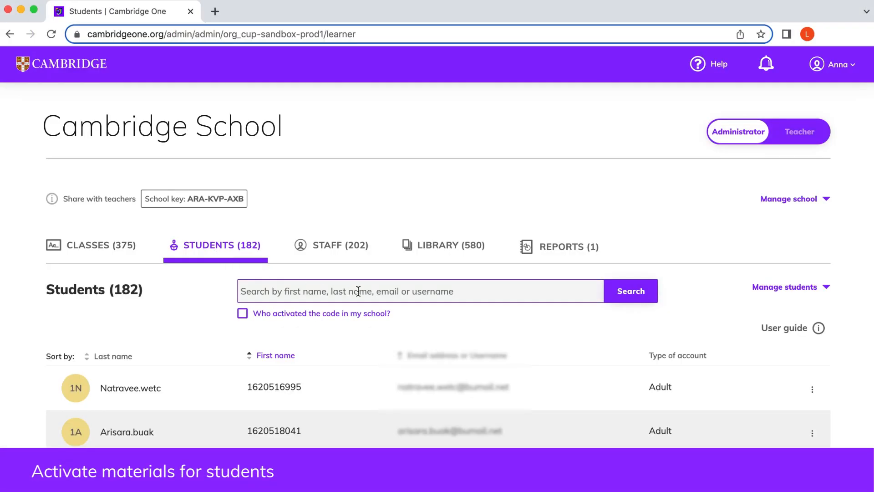
{"action": "scroll", "scroll_direction": "down", "scroll_amount": 3}
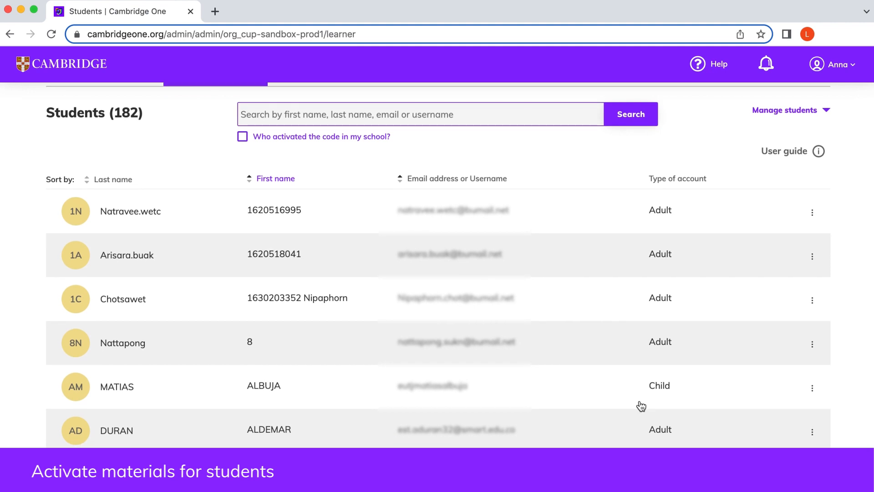
{"action": "scroll", "scroll_direction": "down", "scroll_amount": 3}
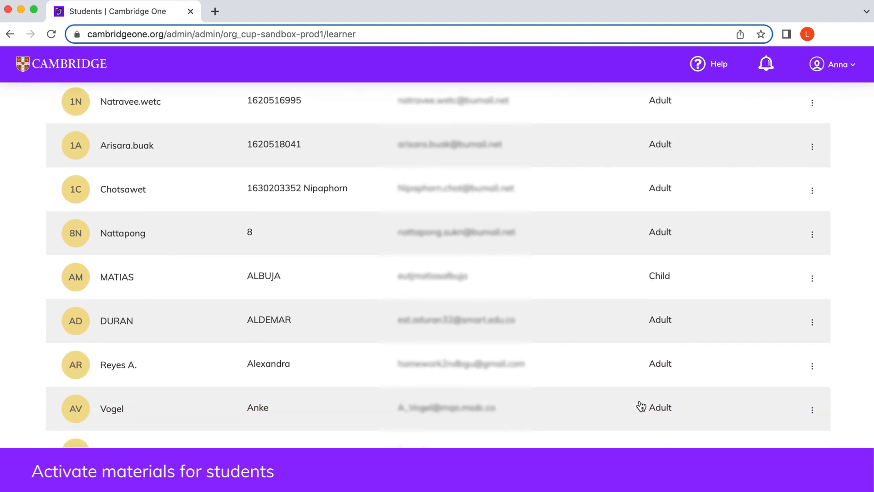
{"action": "scroll", "scroll_direction": "down", "scroll_amount": 3}
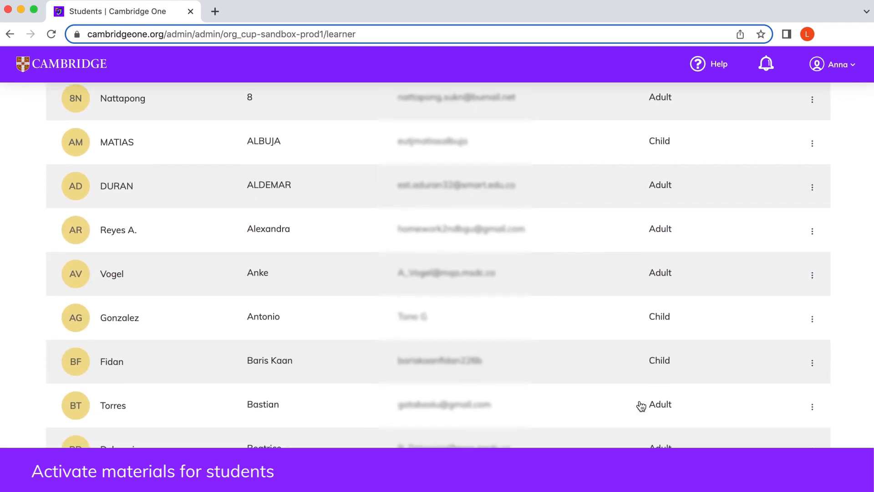
{"action": "left_click", "coordinate": [812, 319]}
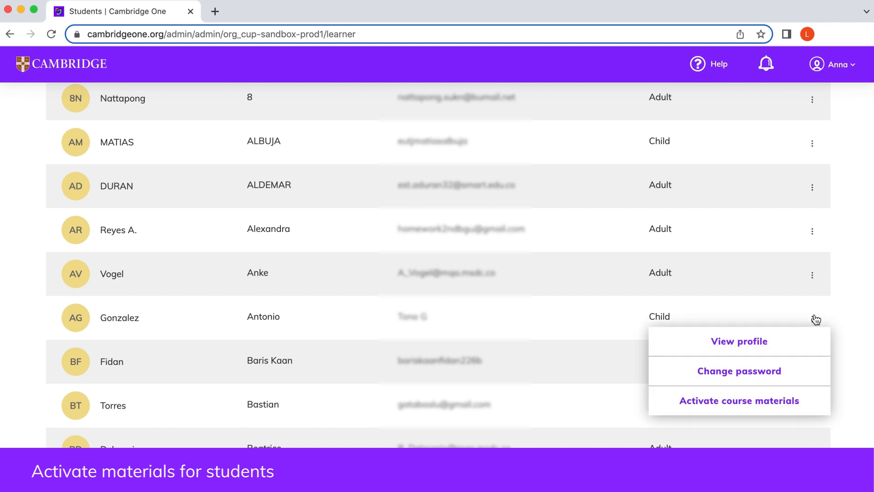
{"action": "mouse_move", "coordinate": [792, 388]}
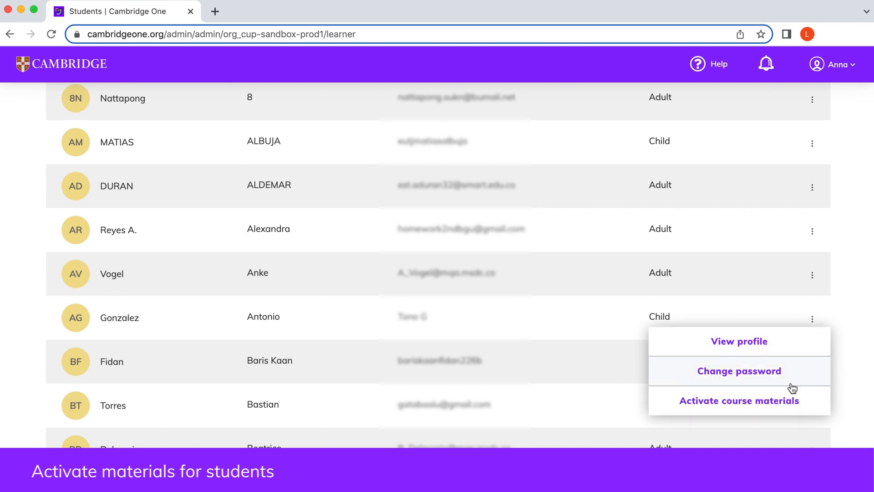
{"action": "mouse_move", "coordinate": [789, 412]}
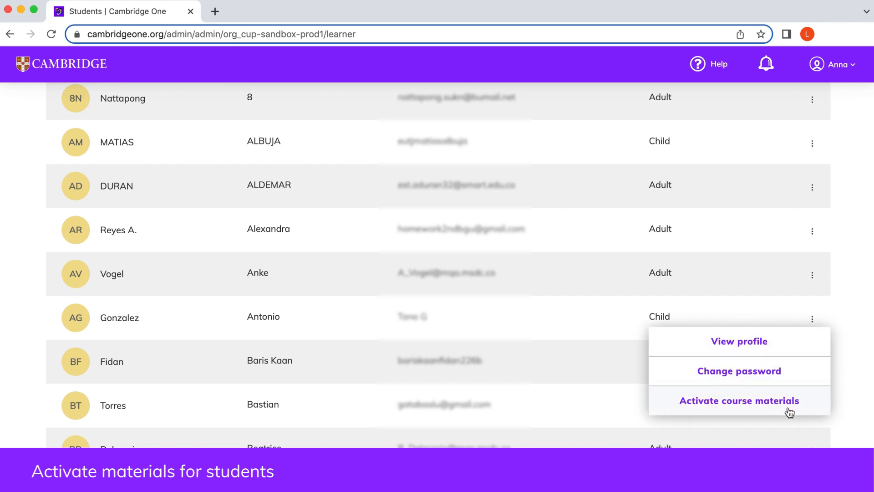
{"action": "mouse_move", "coordinate": [845, 262]}
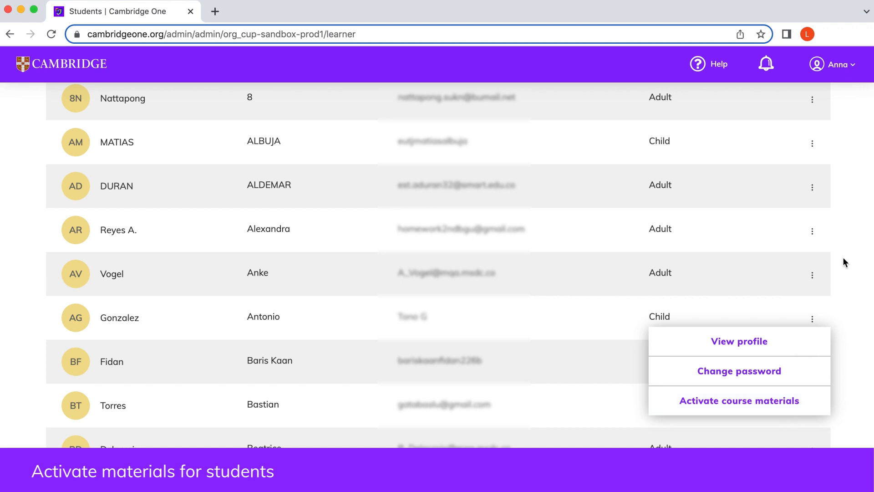
{"action": "scroll", "scroll_direction": "up", "scroll_amount": 3}
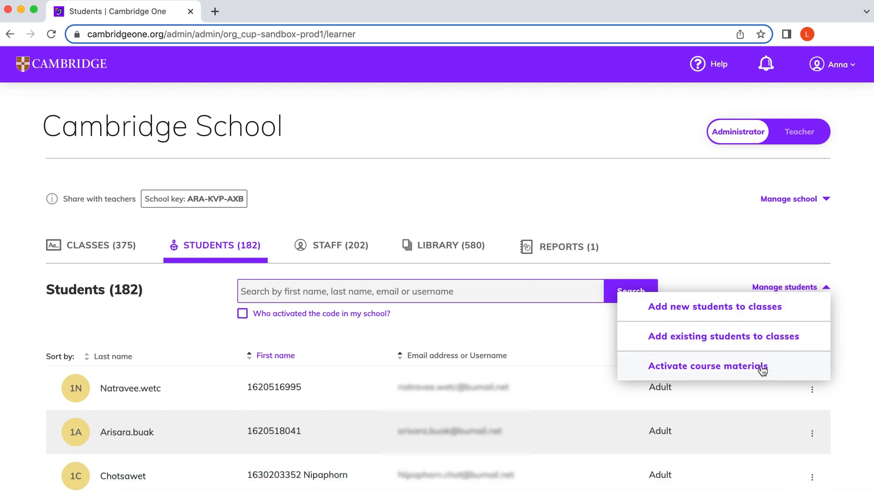
Step: Choose Activate course materials for students from Manage students
{"action": "left_click", "coordinate": [708, 366]}
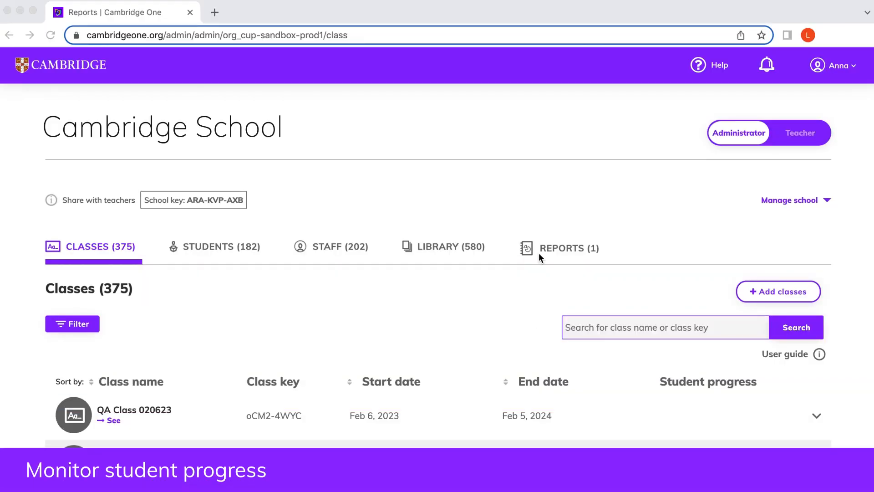
Step: Start a new progress report, check the class status filter, and search classes for 'Evo'
{"action": "left_click", "coordinate": [569, 248]}
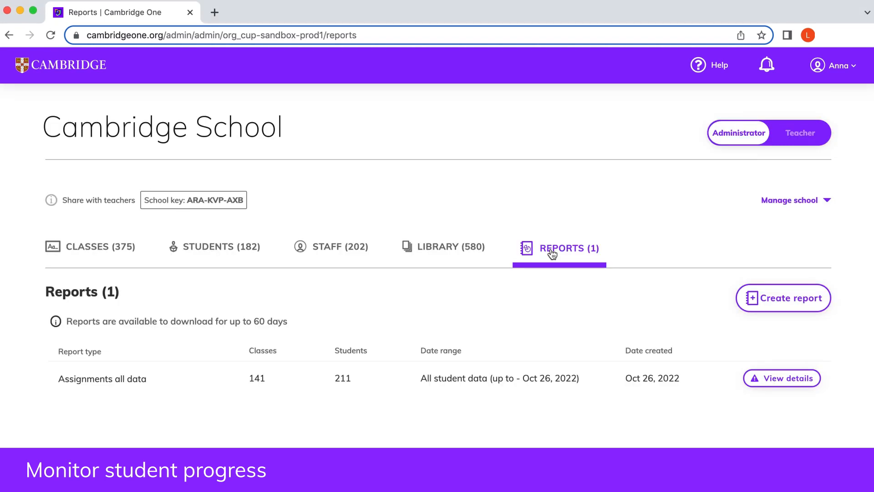
{"action": "left_click", "coordinate": [783, 298]}
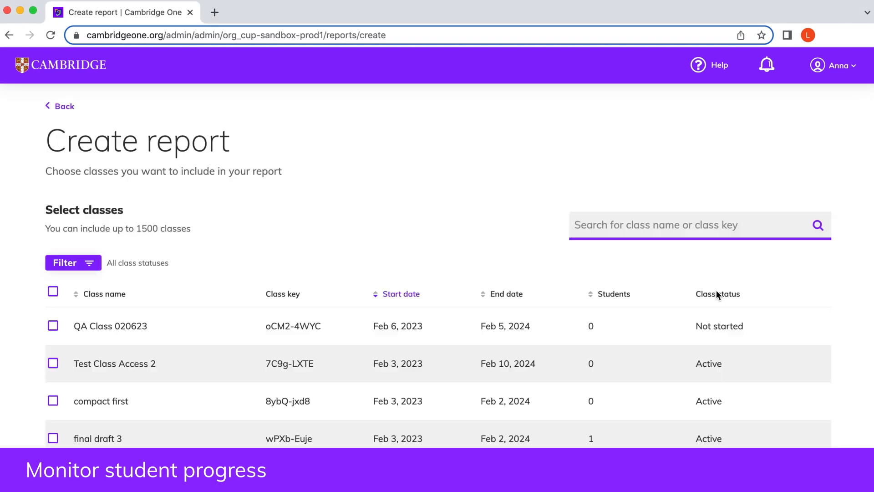
{"action": "mouse_move", "coordinate": [40, 262]}
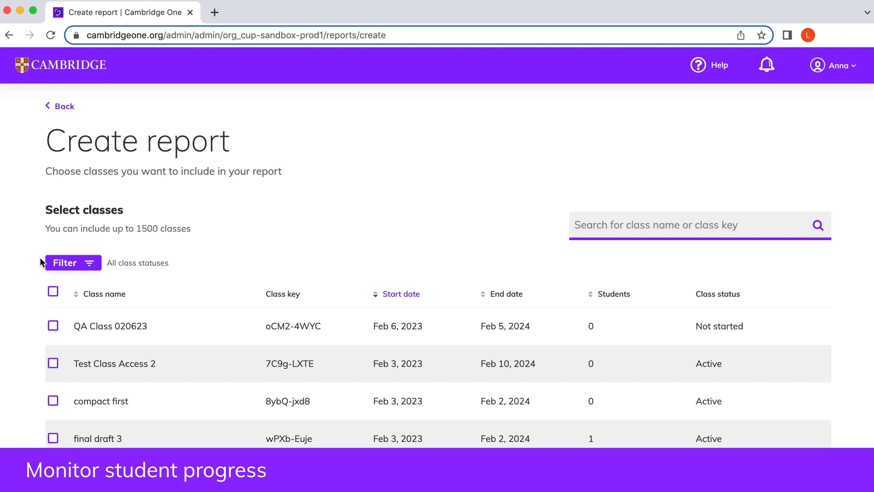
{"action": "left_click", "coordinate": [69, 263]}
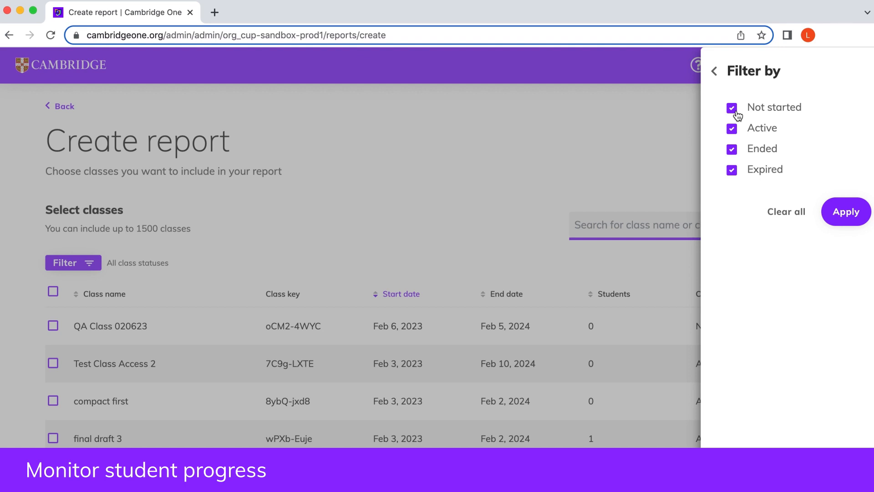
{"action": "left_click", "coordinate": [846, 211]}
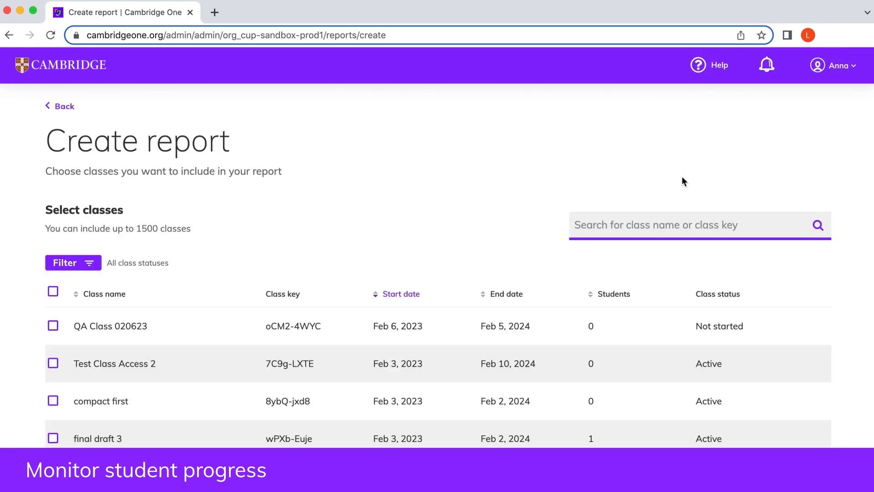
{"action": "type", "text": "Evo"}
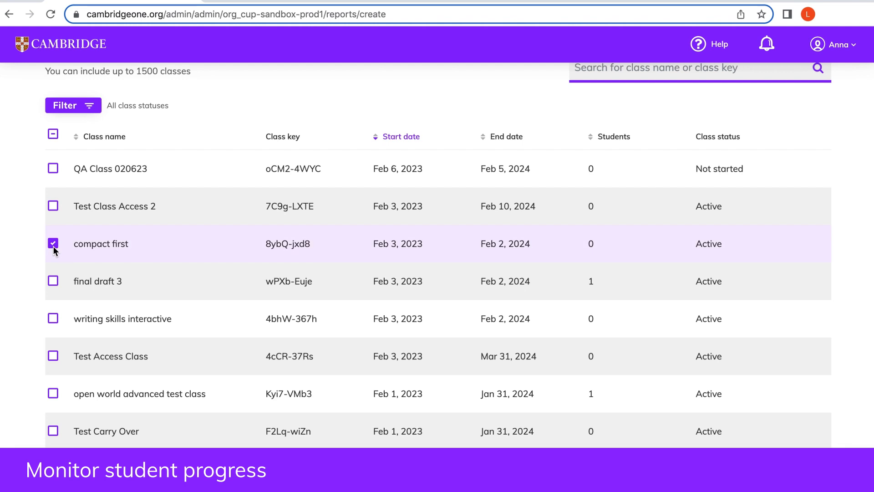
Step: Tick more classes for the report, including the Open World advanced test class
{"action": "left_click", "coordinate": [53, 431]}
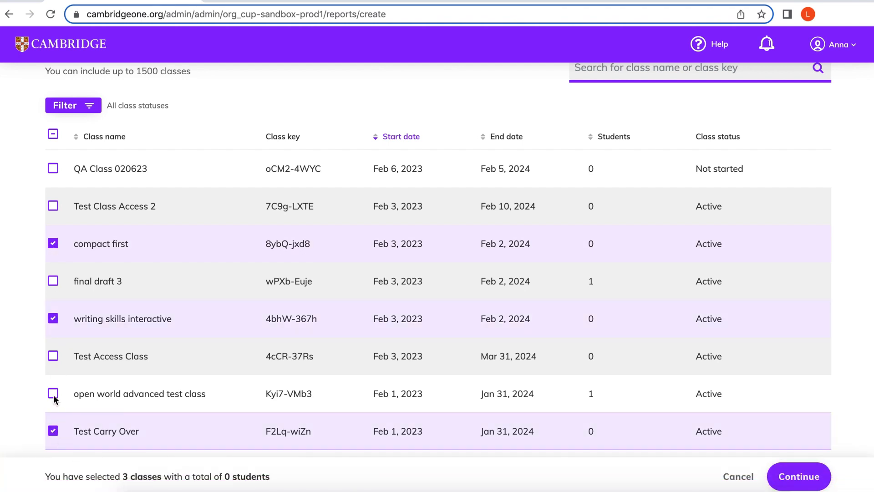
{"action": "left_click", "coordinate": [52, 393]}
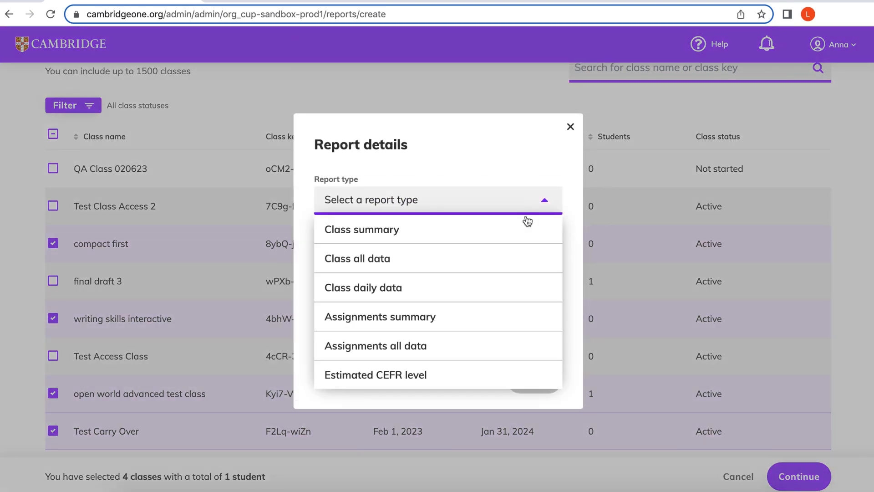
{"action": "mouse_move", "coordinate": [523, 258]}
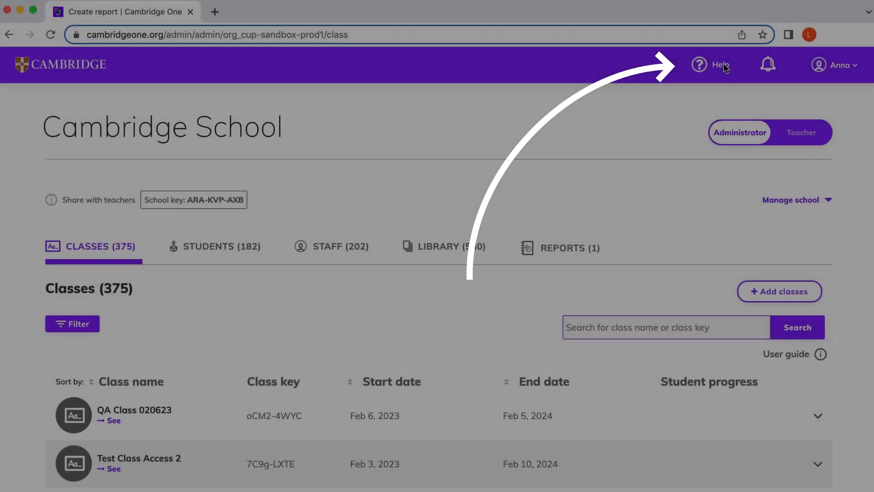
Step: Open the Help Centre's administrator help articles
{"action": "left_click", "coordinate": [711, 65]}
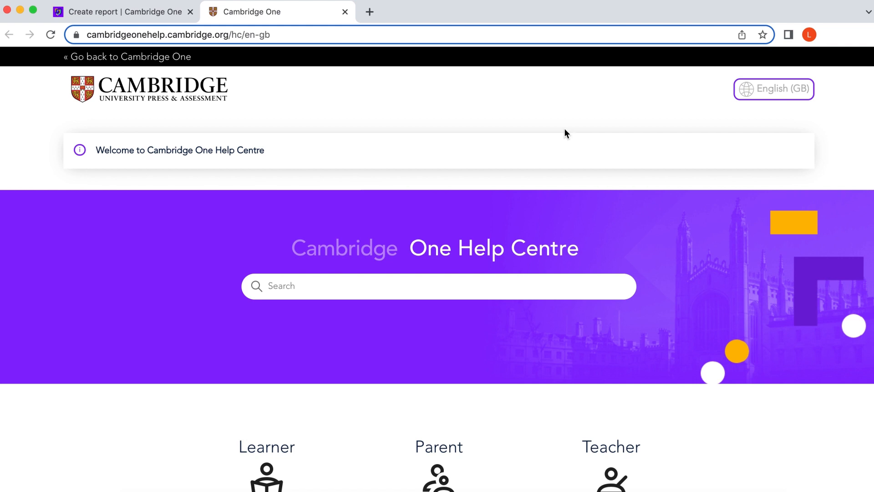
{"action": "scroll", "scroll_direction": "down", "scroll_amount": 3}
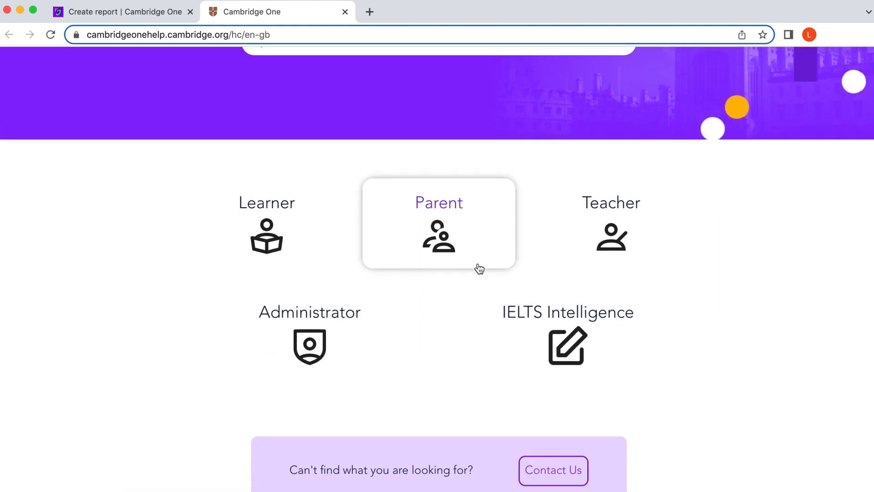
{"action": "left_click", "coordinate": [310, 329]}
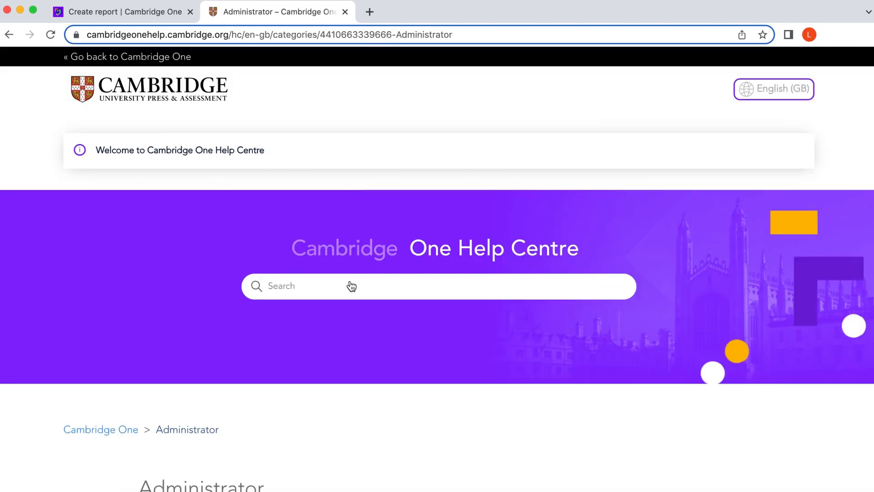
{"action": "scroll", "scroll_direction": "down", "scroll_amount": 3}
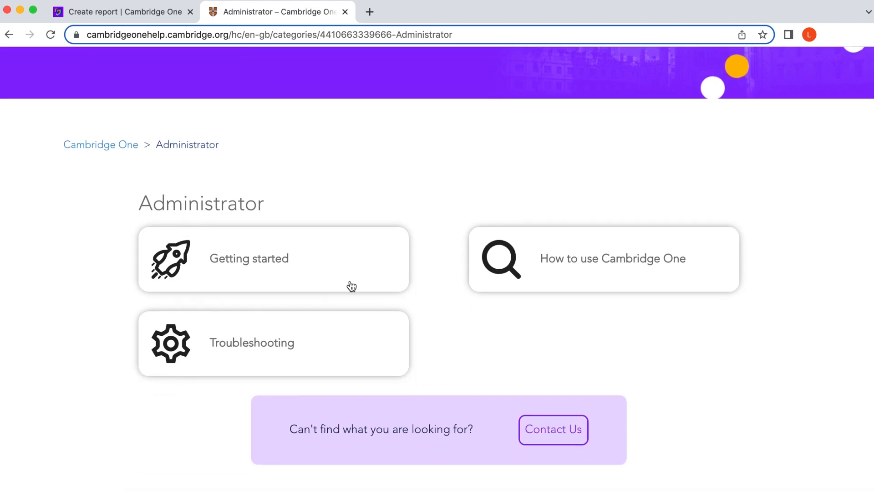
Step: Expand Getting started and How to use Cambridge One, then go to Contact Us
{"action": "left_click", "coordinate": [249, 259]}
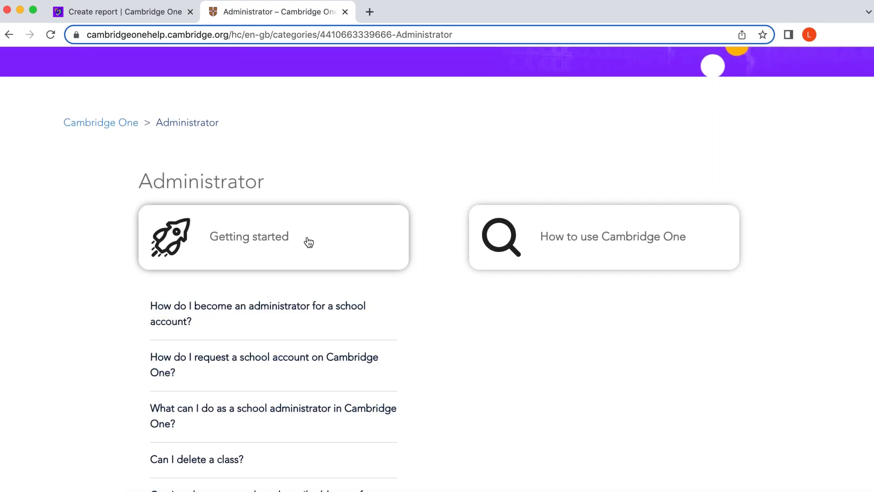
{"action": "left_click", "coordinate": [603, 233]}
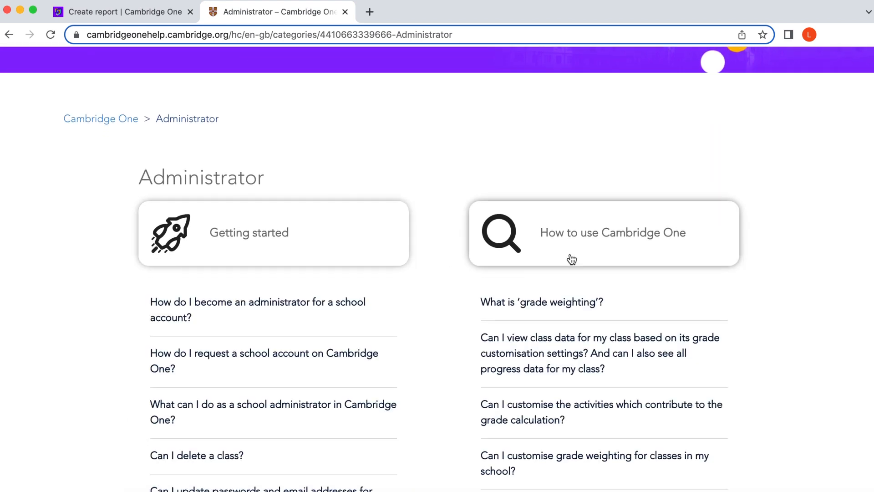
{"action": "scroll", "scroll_direction": "down", "scroll_amount": 3}
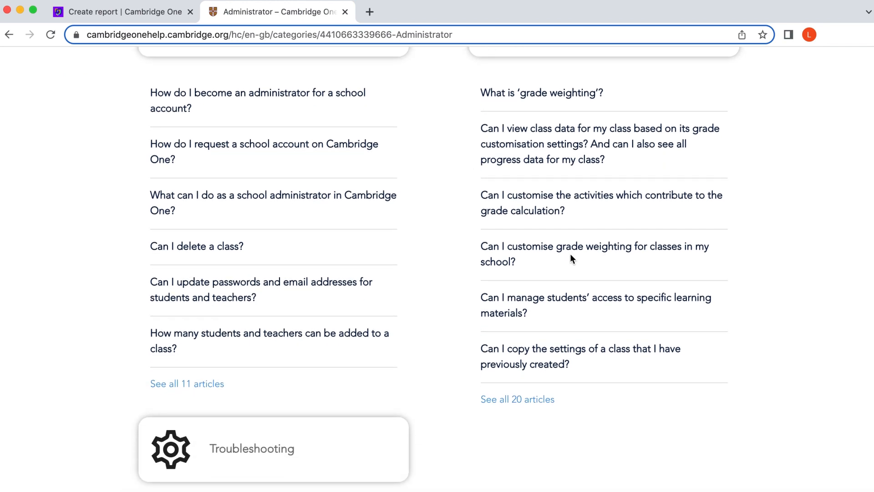
{"action": "scroll", "scroll_direction": "down", "scroll_amount": 3}
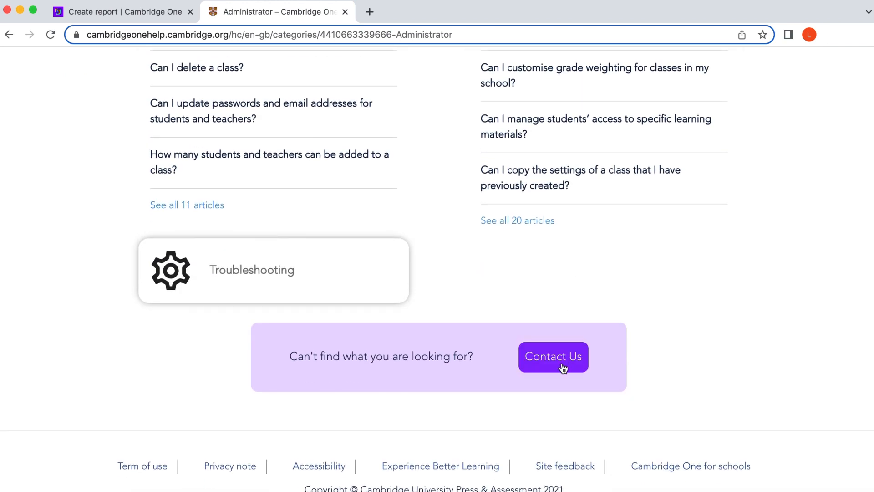
{"action": "left_click", "coordinate": [553, 356]}
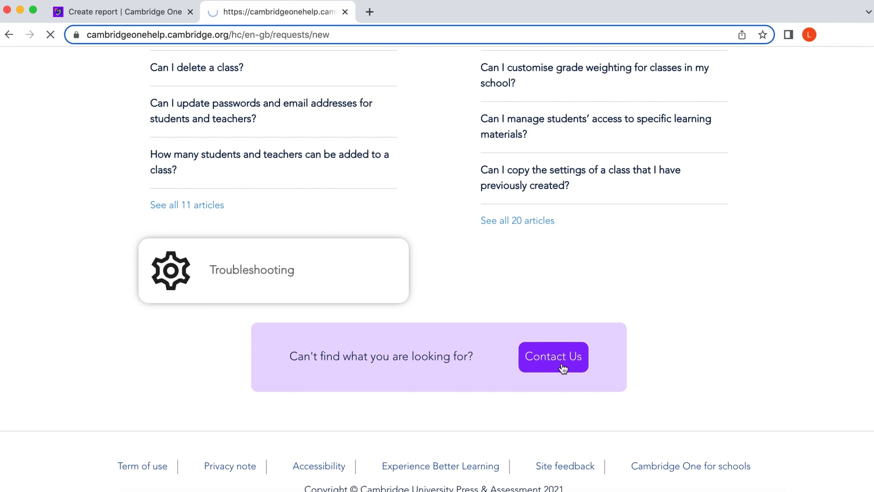
{"action": "left_click", "coordinate": [553, 357]}
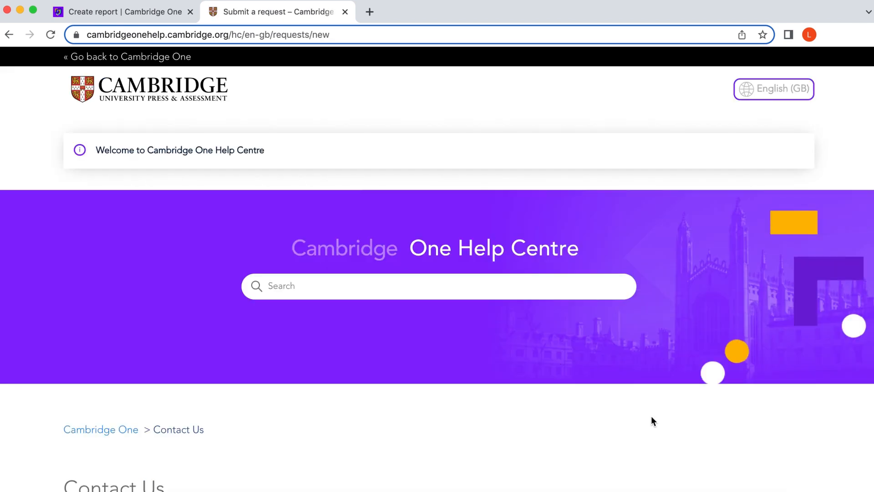